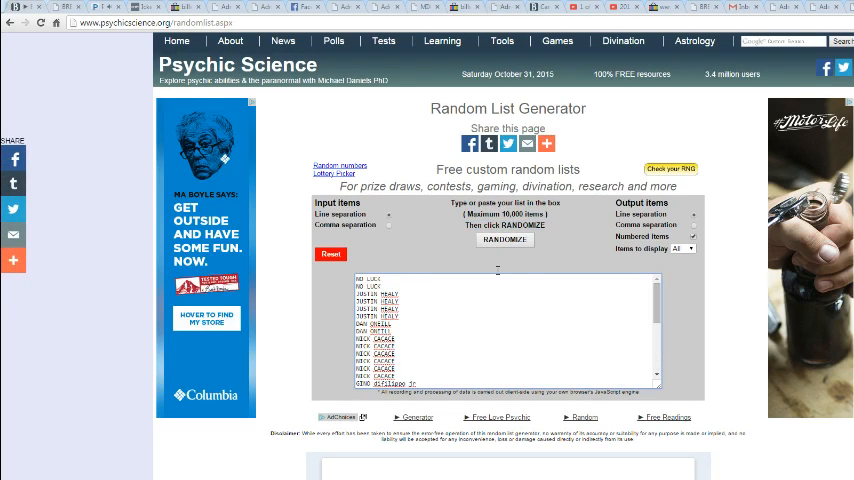
- Reshuffle the name list five more times with RANDOMIZE to get a fresh random order
click(504, 240)
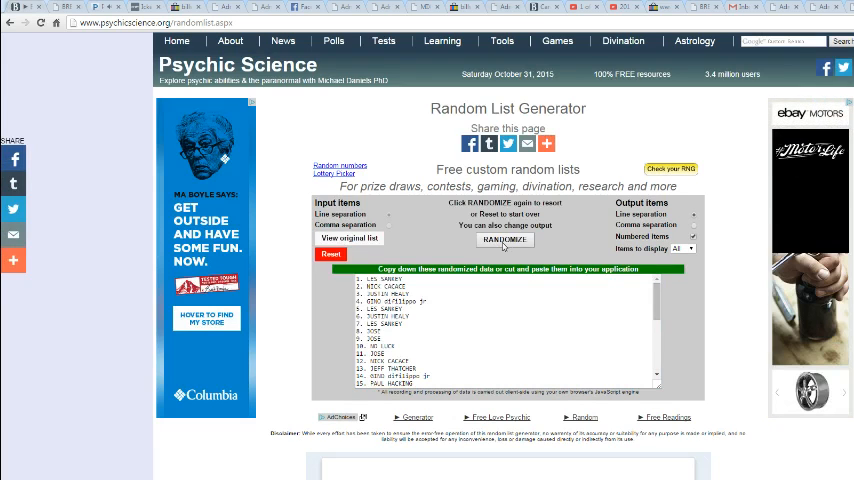
click(506, 240)
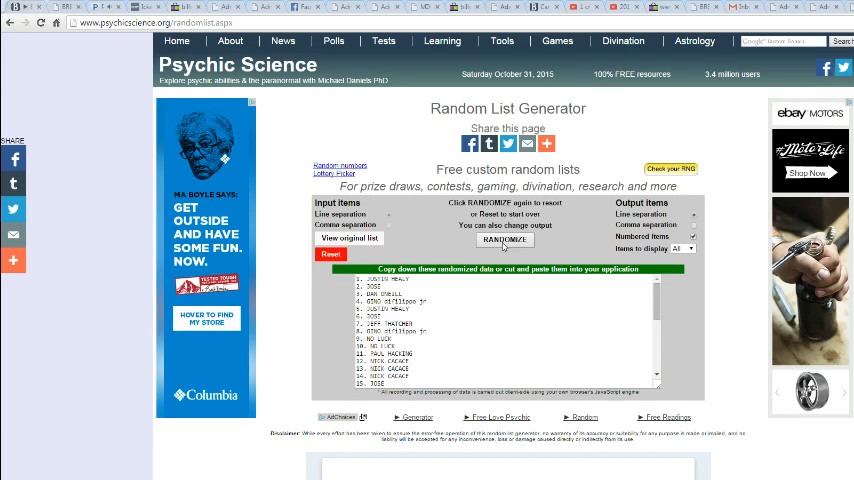
click(504, 240)
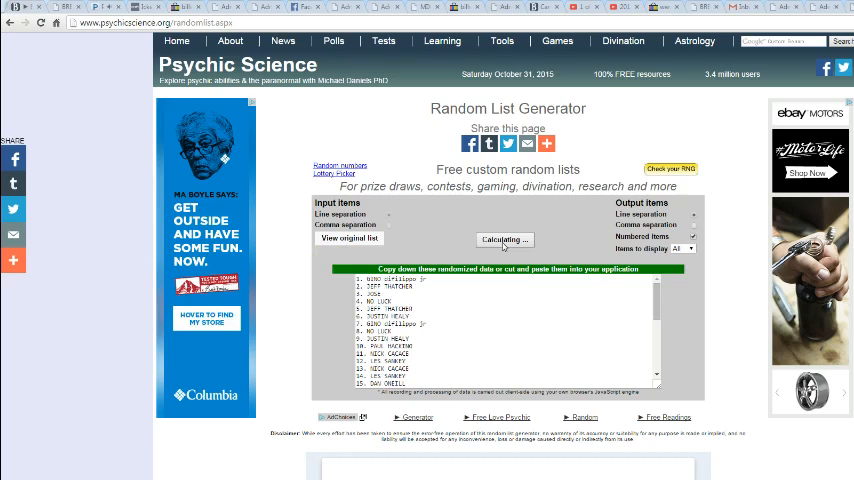
click(504, 240)
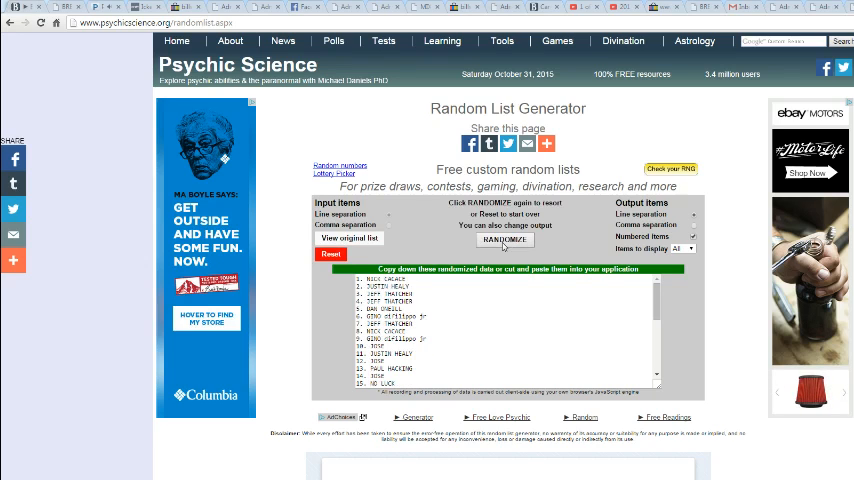
click(504, 240)
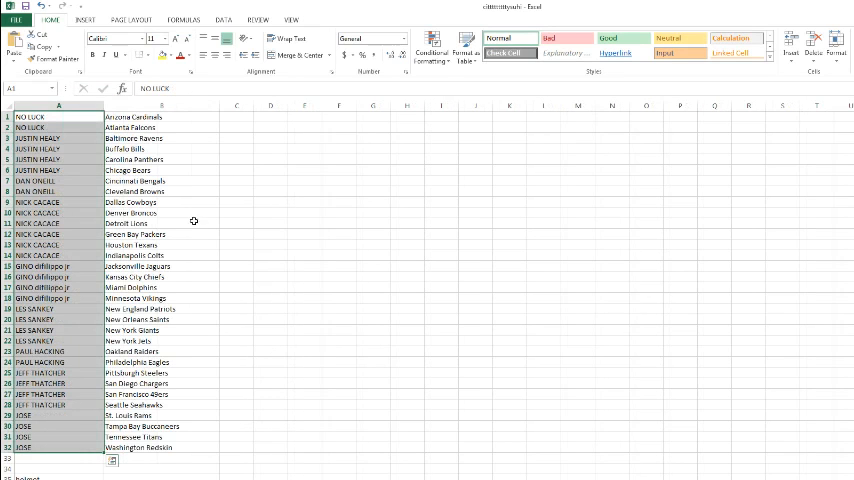
- Place the randomized names in column A beside the NFL team names in column B
click(160, 116)
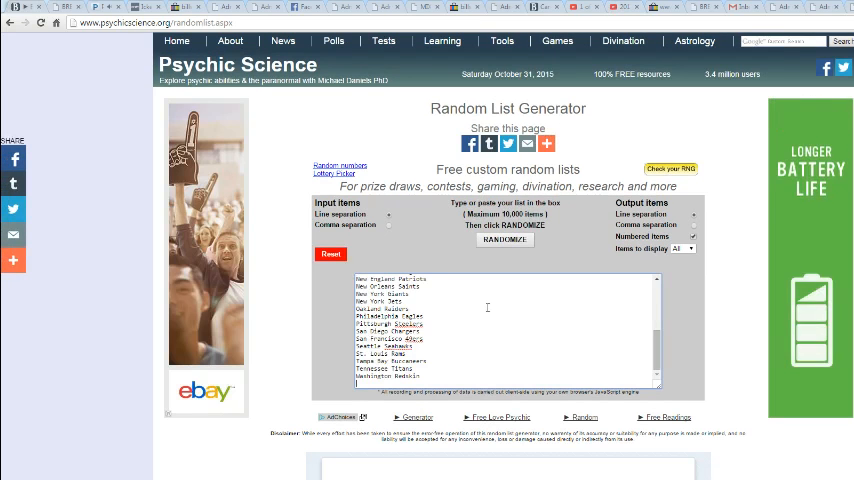
- Reshuffle the NFL team list four times and select the final random order for copying
click(504, 240)
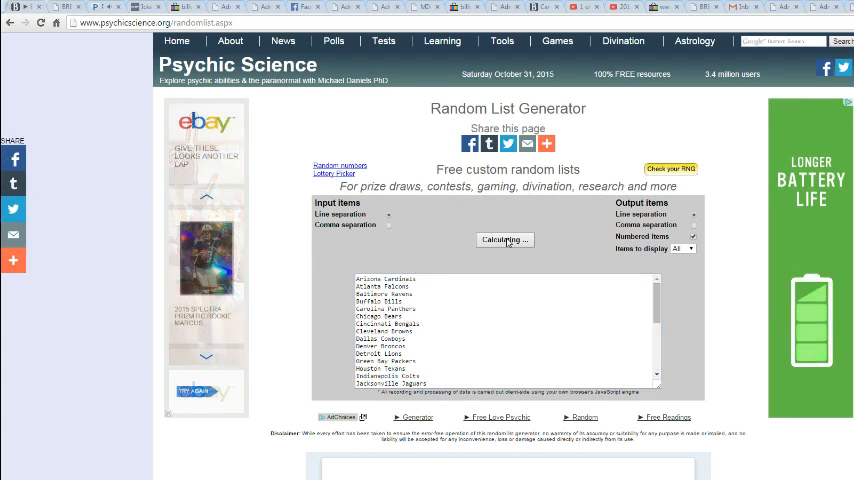
click(504, 240)
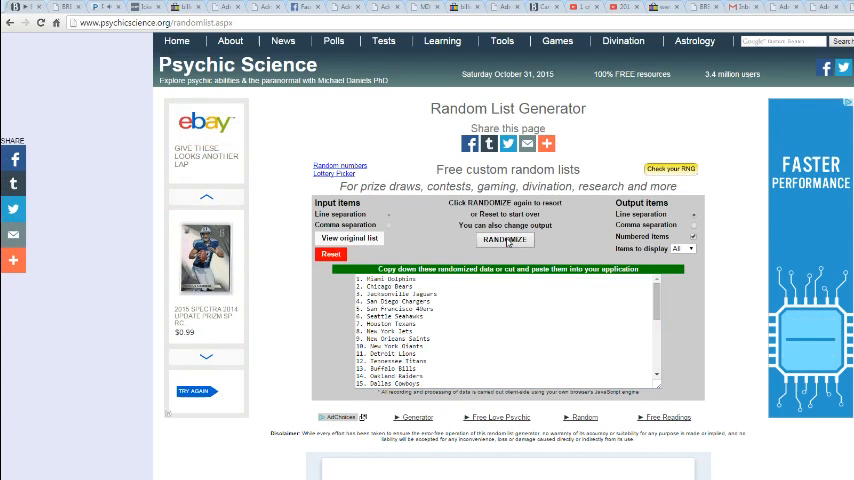
click(506, 240)
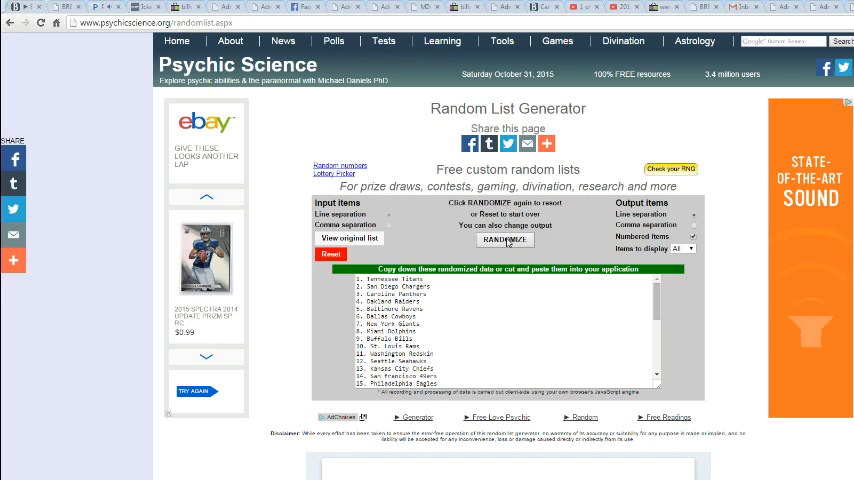
click(504, 240)
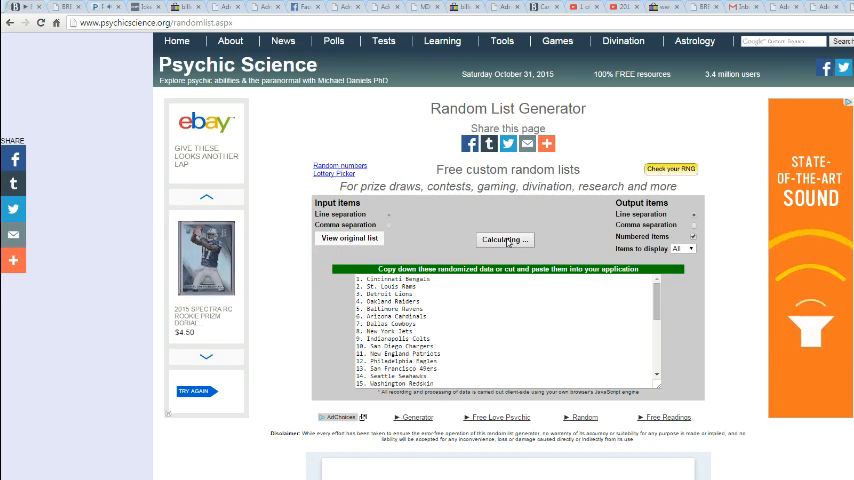
click(504, 240)
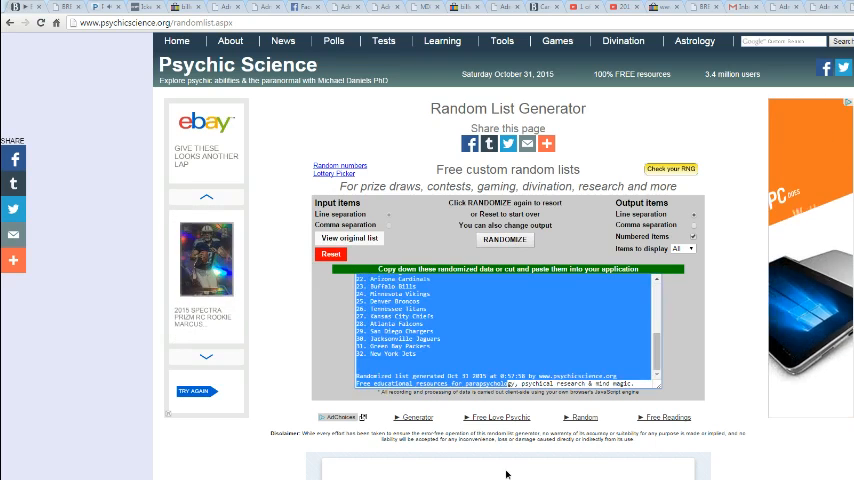